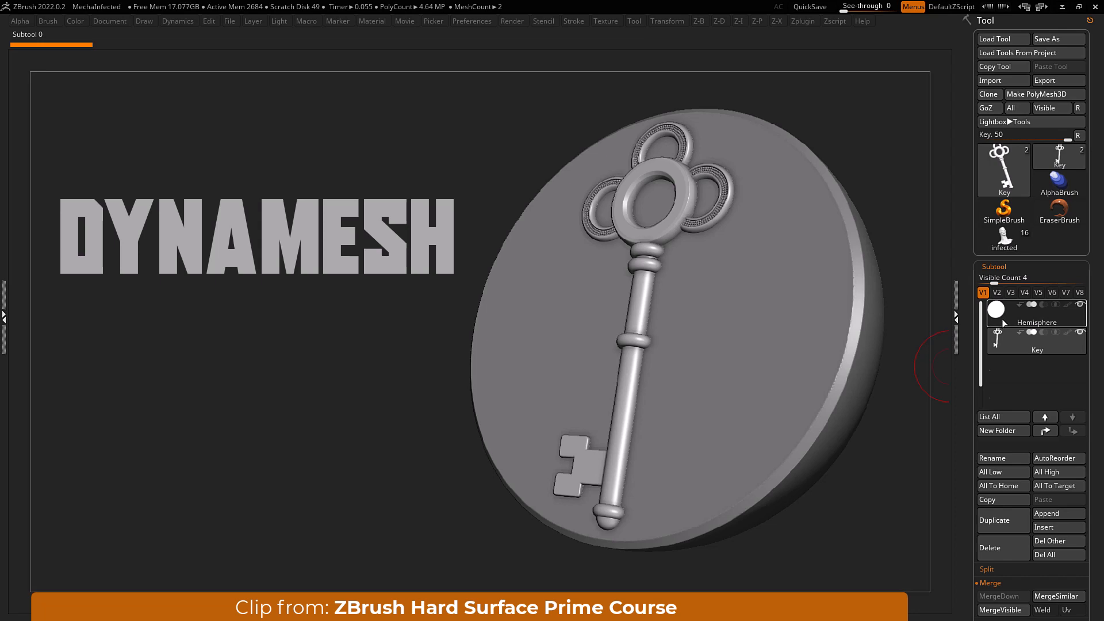
- Set the Key subtool to subtract, then merge it down into the Hemisphere subtool
click(1035, 341)
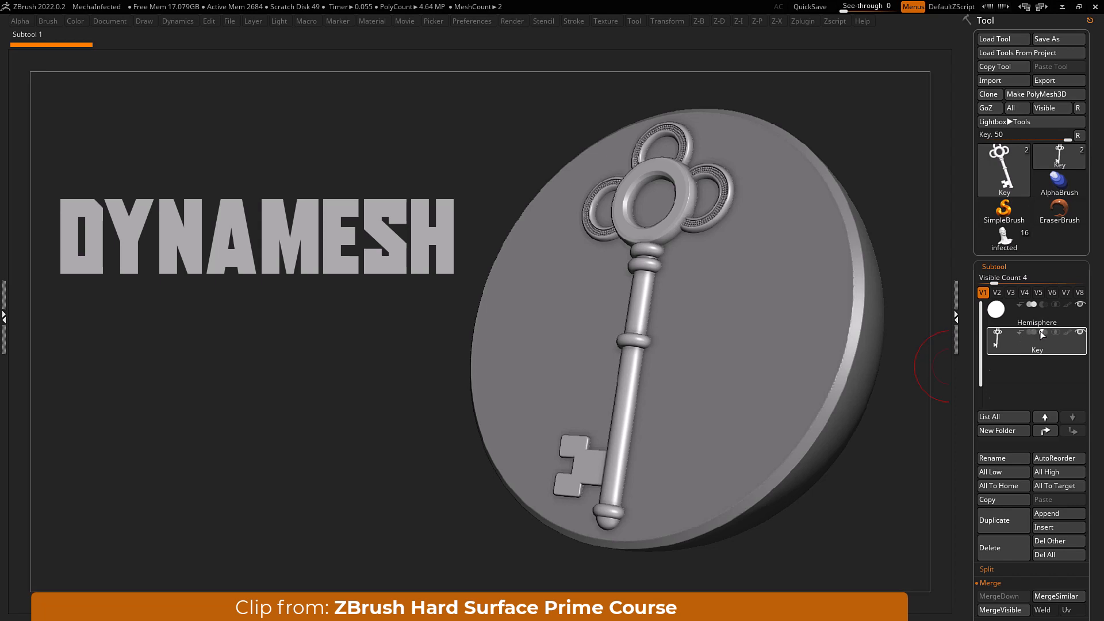
click(1036, 312)
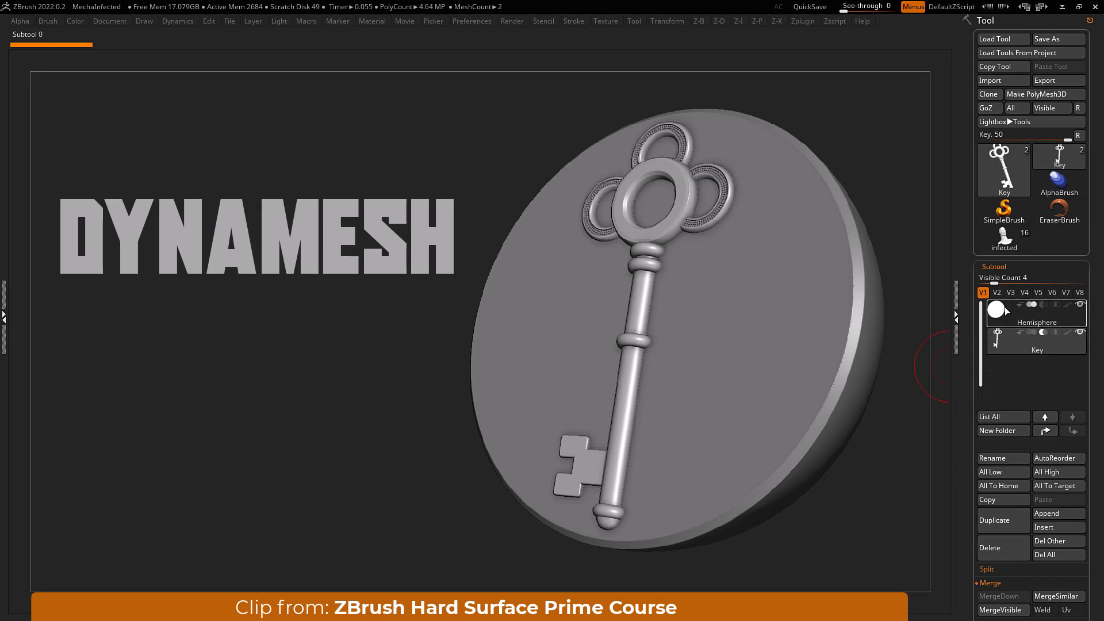
click(1036, 309)
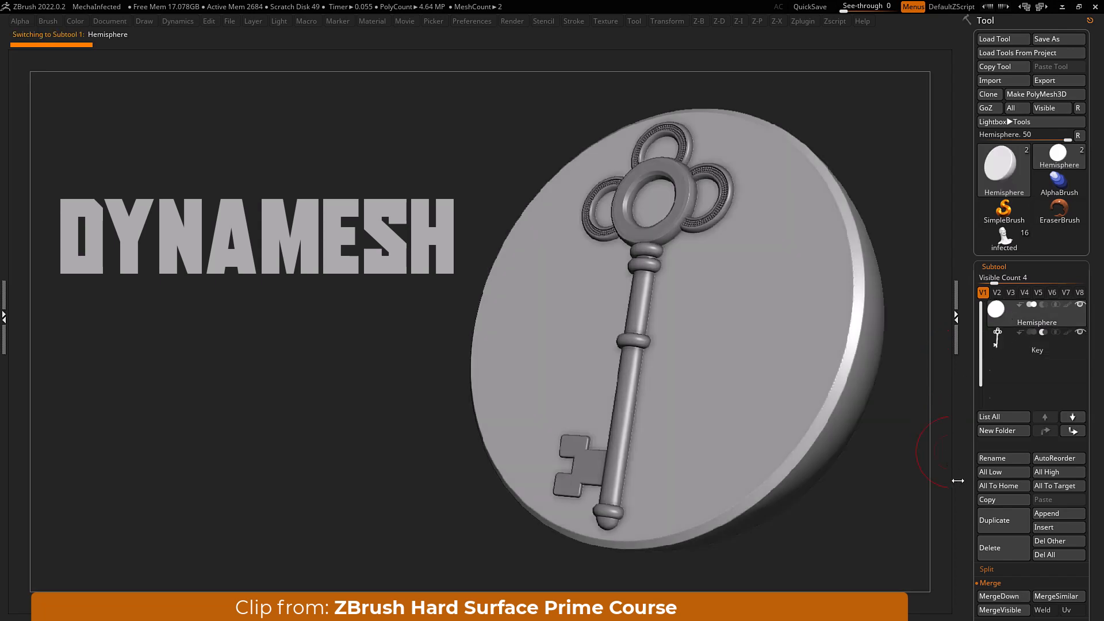
scroll(down, 3)
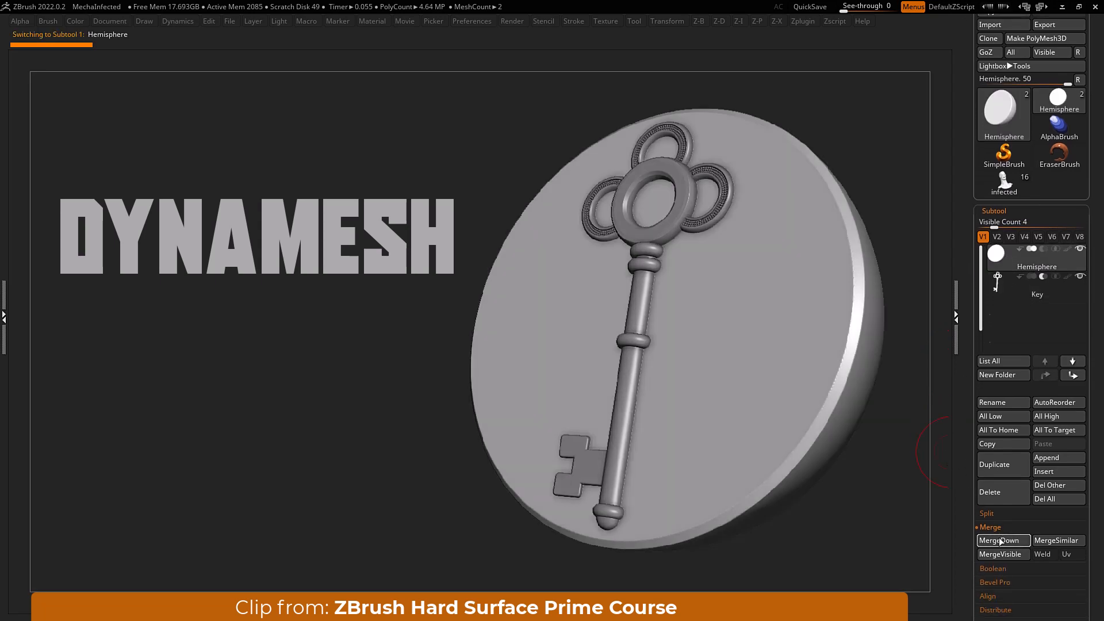
click(1002, 540)
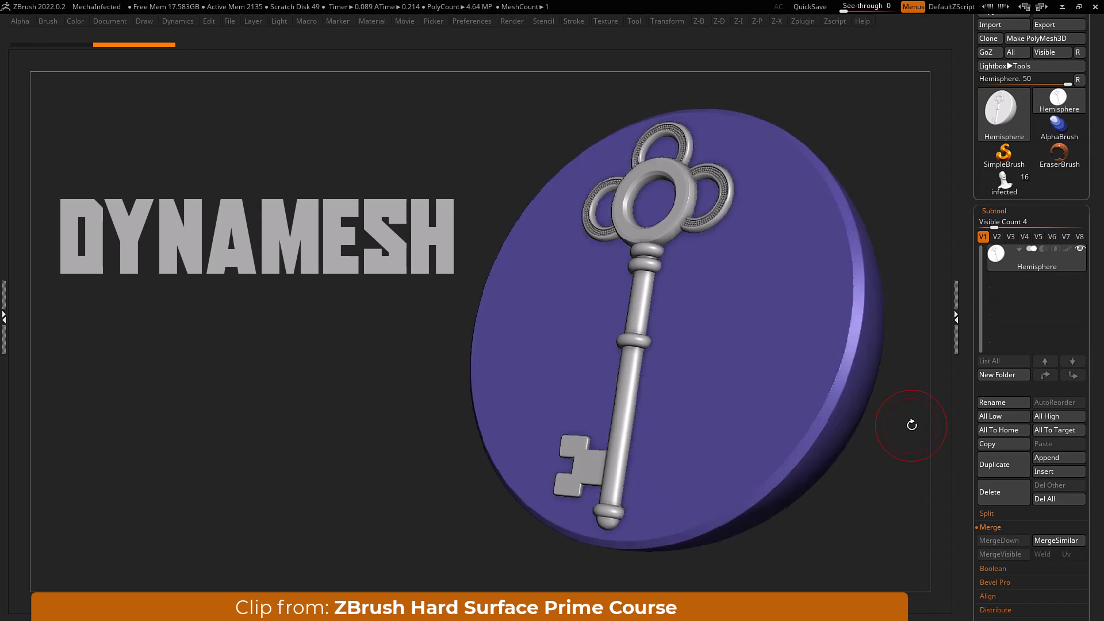
click(200, 361)
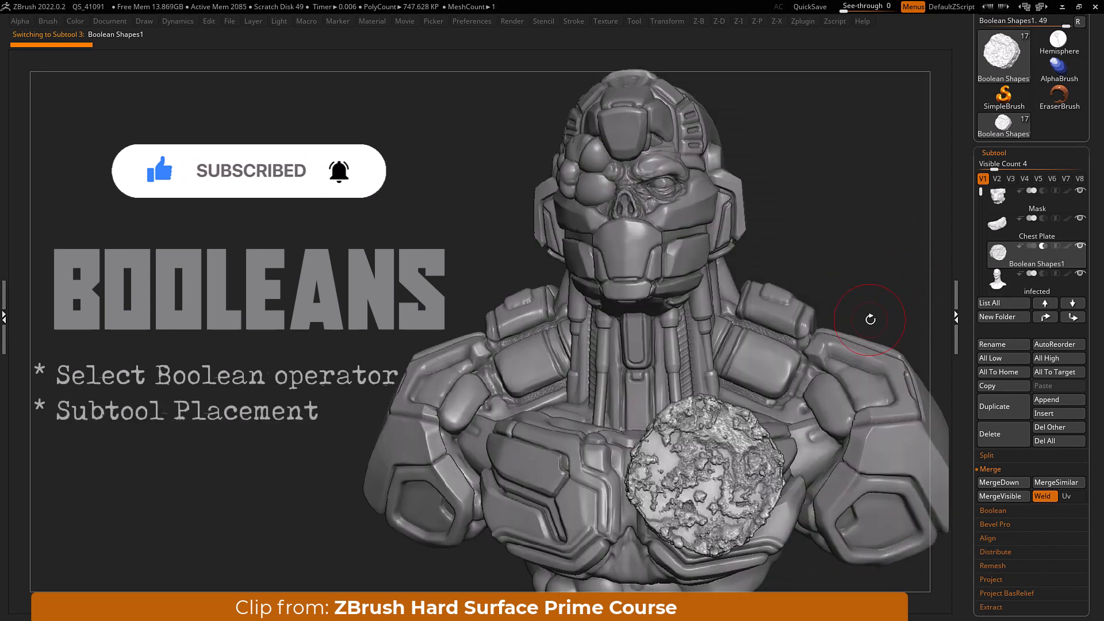
- Merge the Chest Plate subtool down into the boolean shapes beneath it
click(1034, 225)
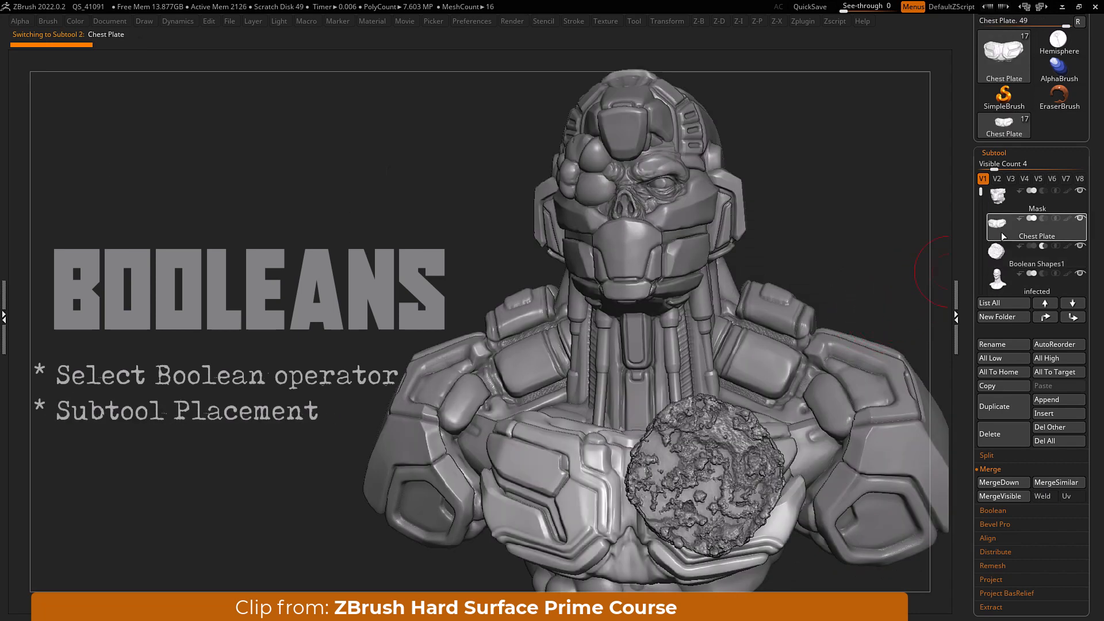
click(1001, 482)
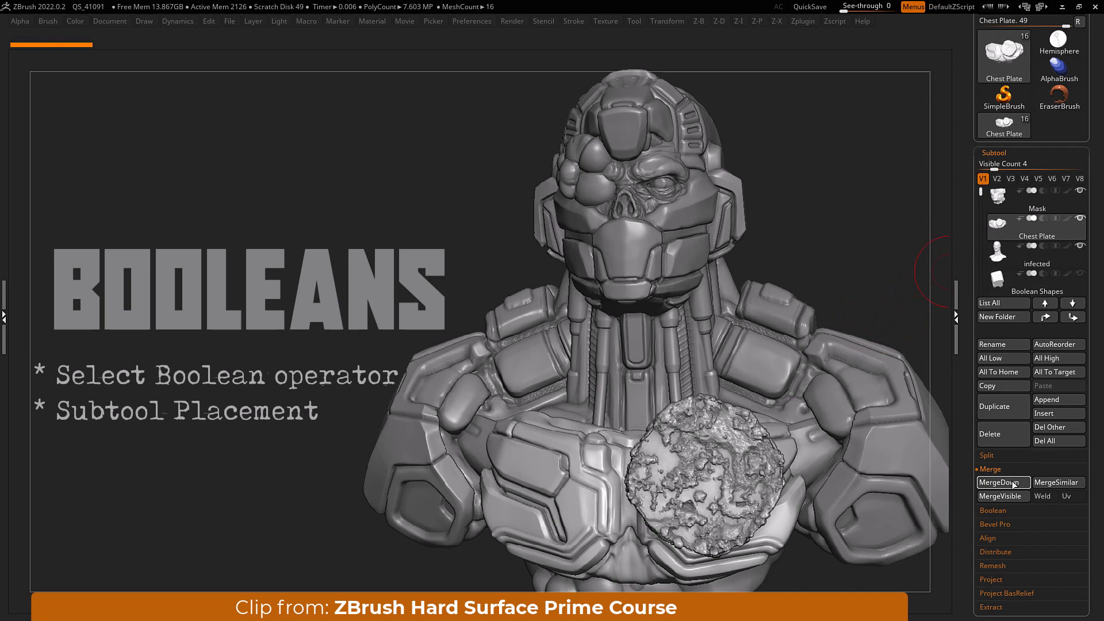
click(1001, 481)
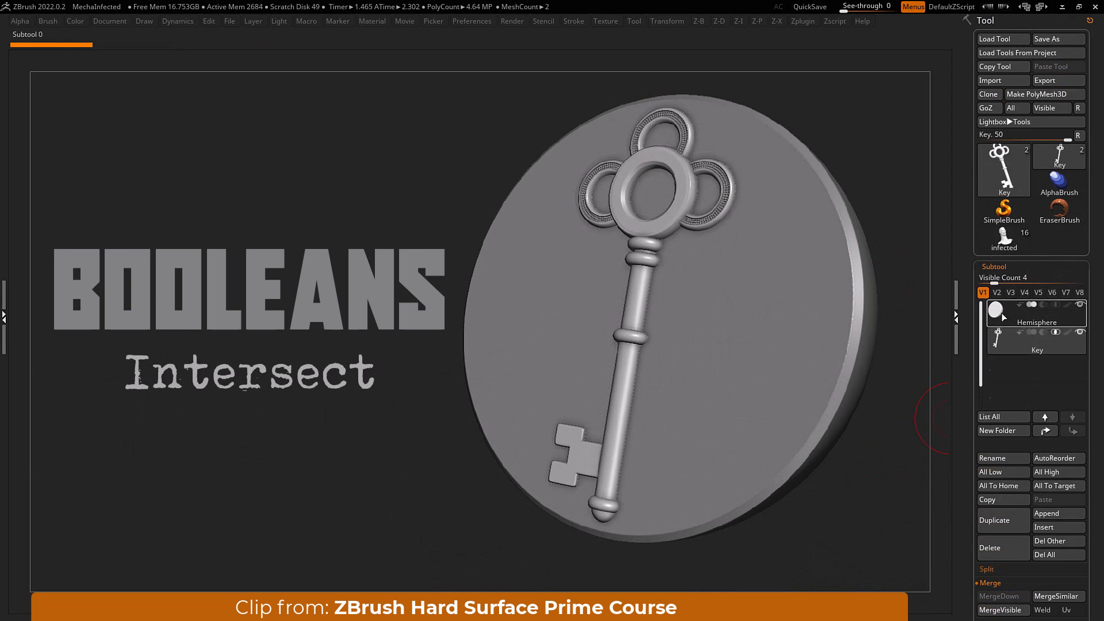
- Set the Key subtool to intersect and merge it down into the Hemisphere
click(1035, 310)
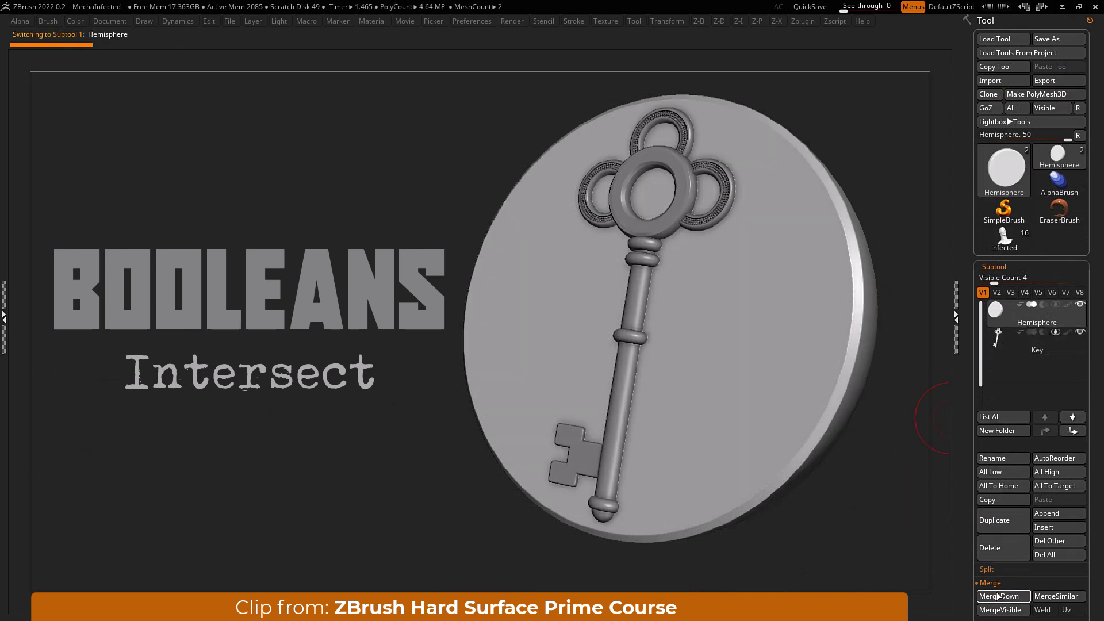
click(1001, 595)
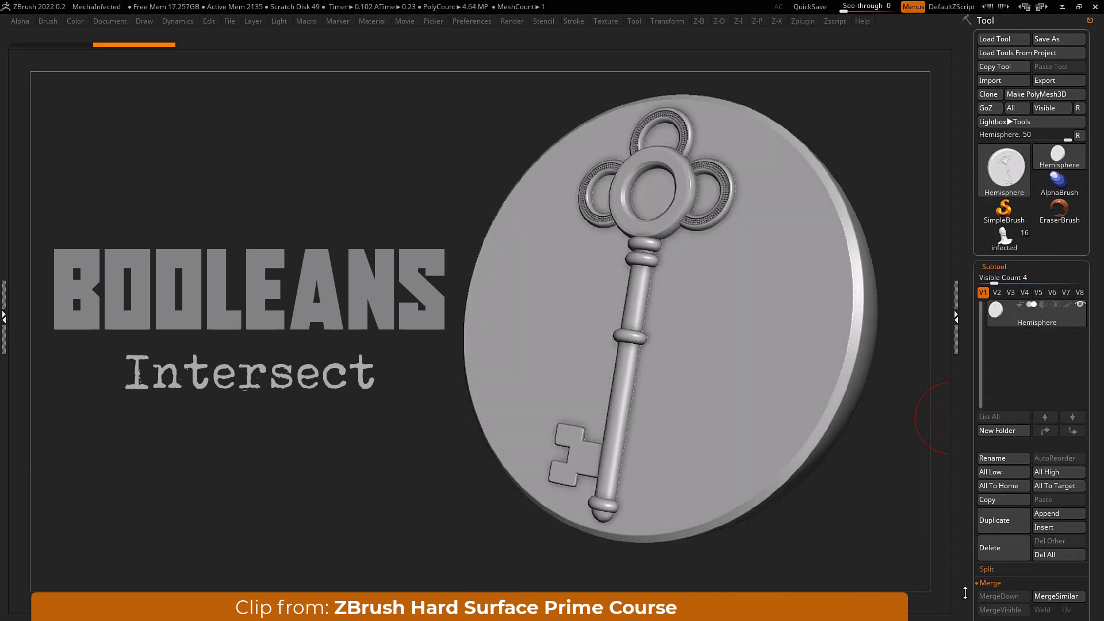
scroll(down, 3)
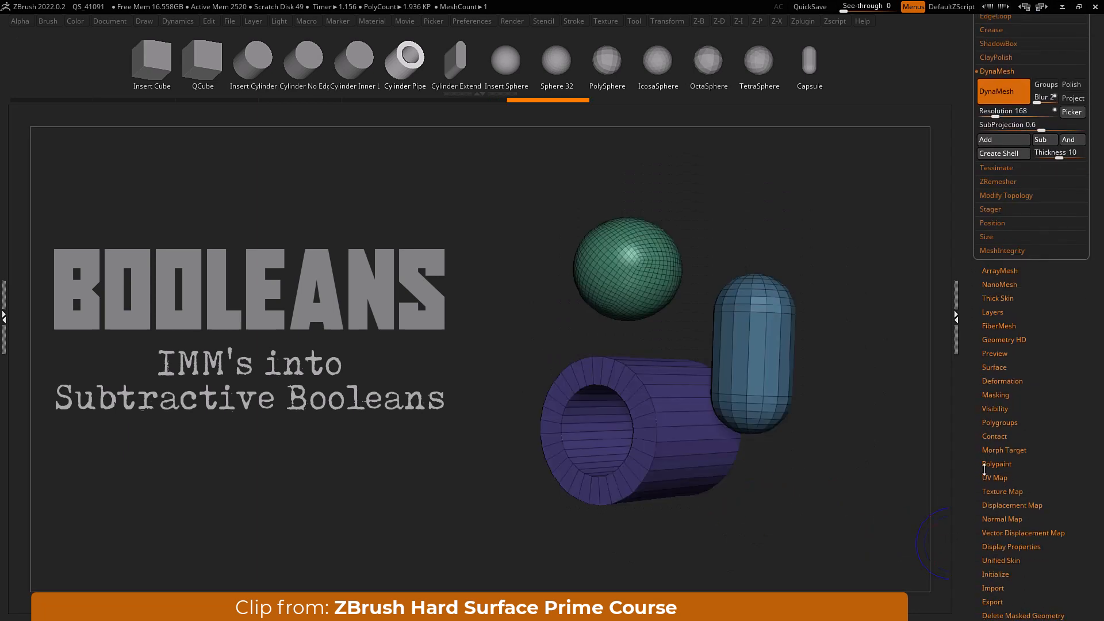
- Group the inserted sphere, capsule and tube as DynaMesh subtractions via Polygroups
click(999, 422)
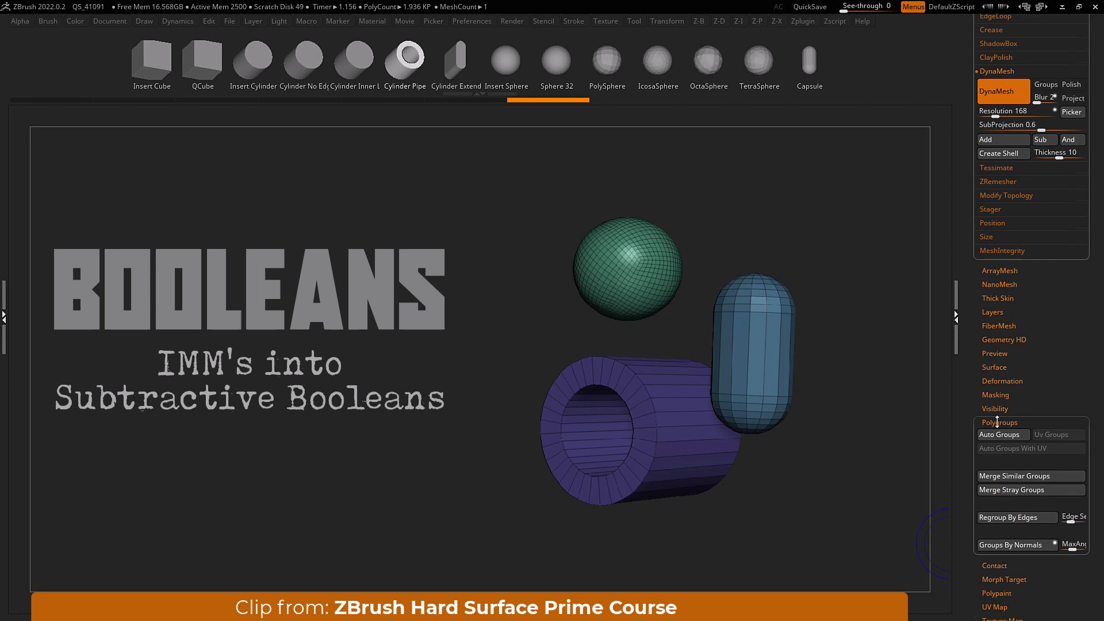
scroll(down, 3)
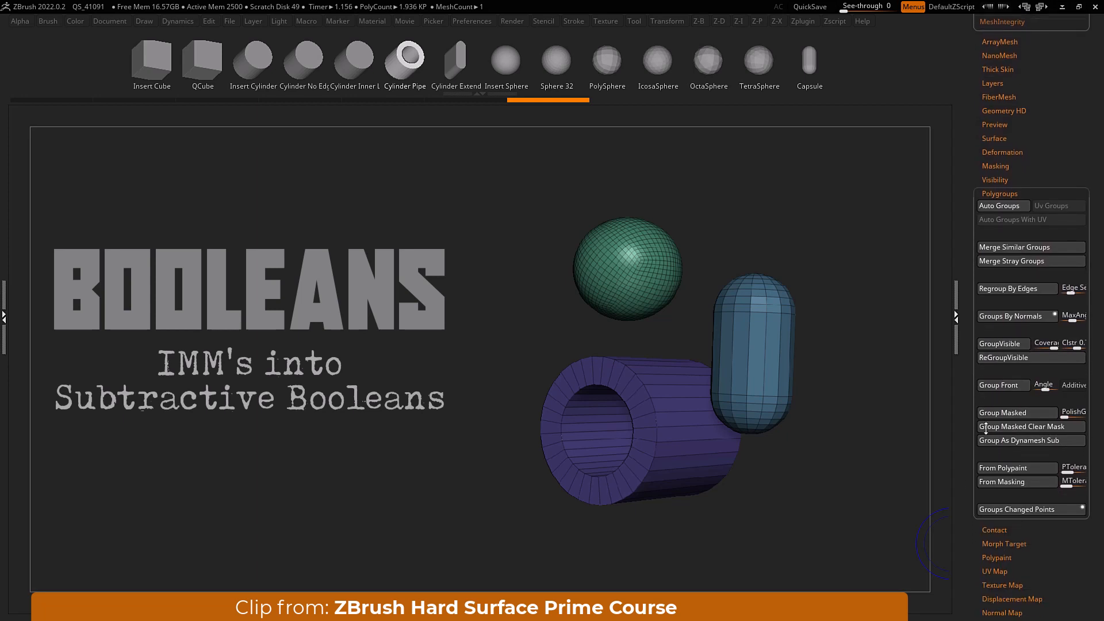
mouse_move(1030, 438)
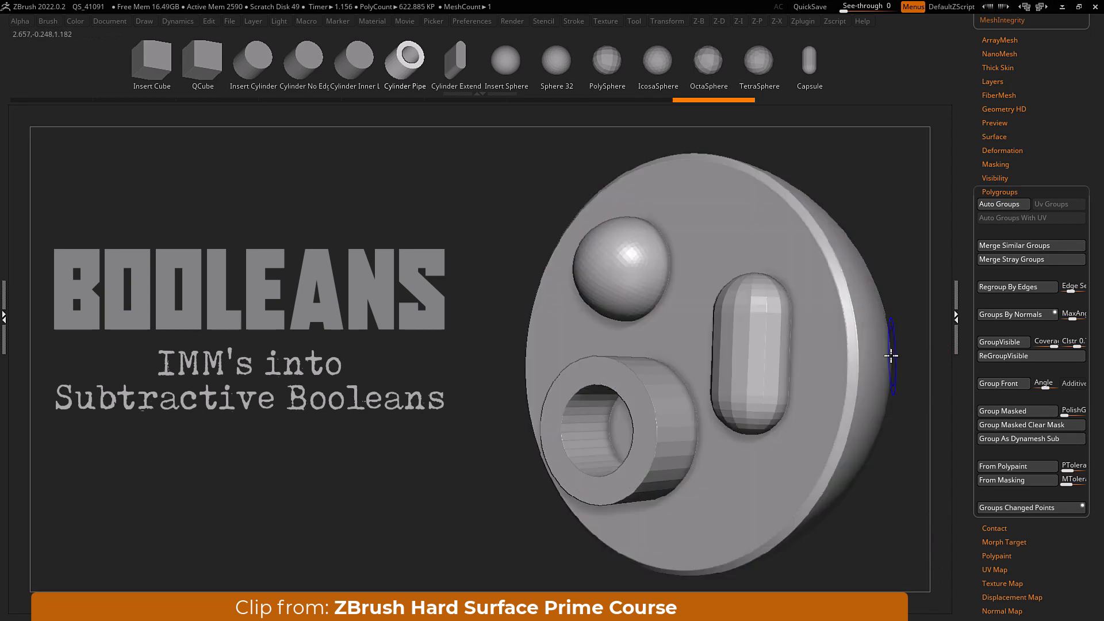
mouse_move(888, 230)
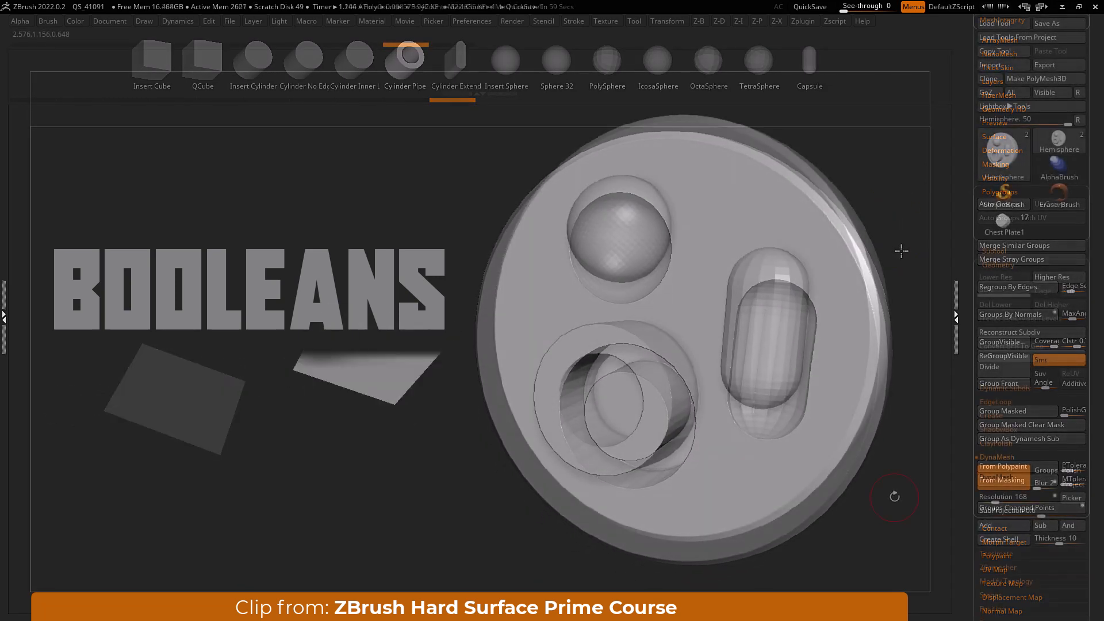
- Set a DynaMesh thickness and create a hollow shell from the disc
click(999, 538)
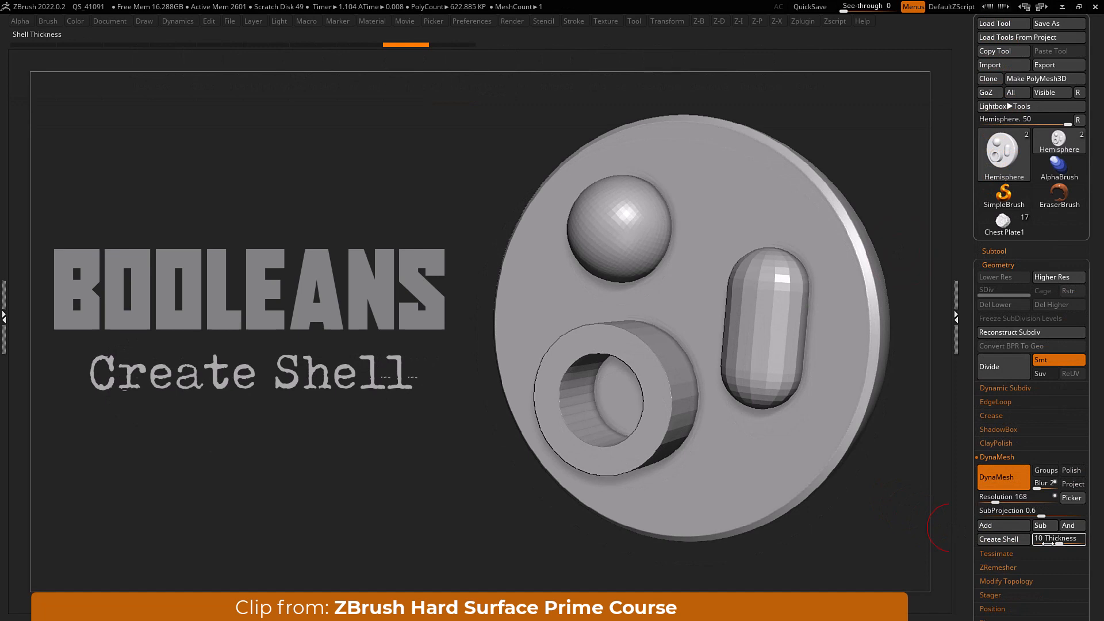
mouse_move(1001, 538)
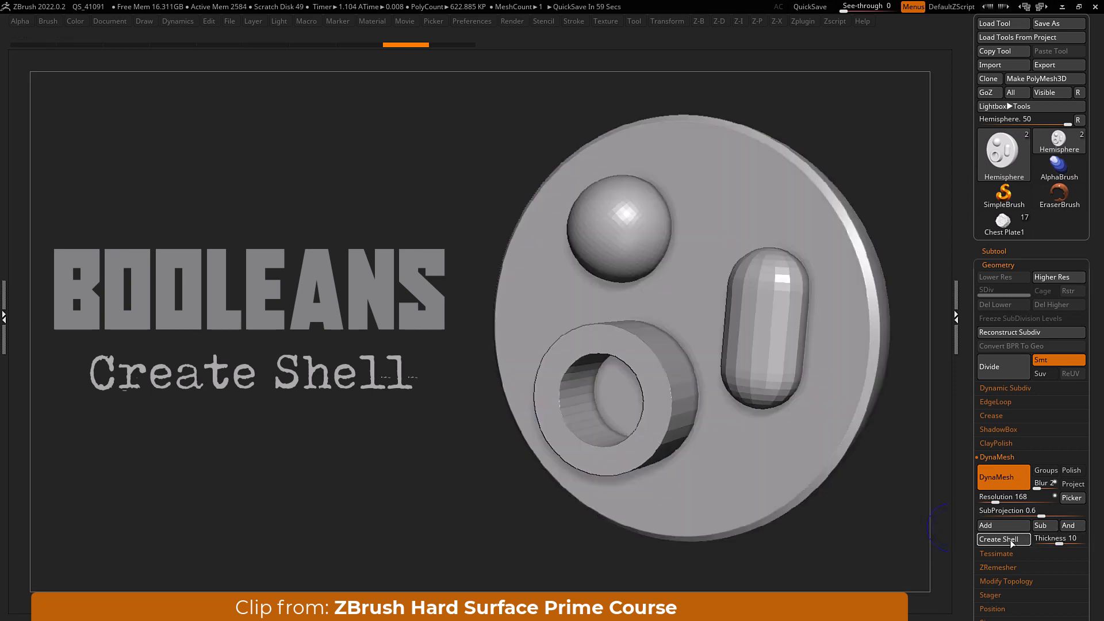
click(1001, 538)
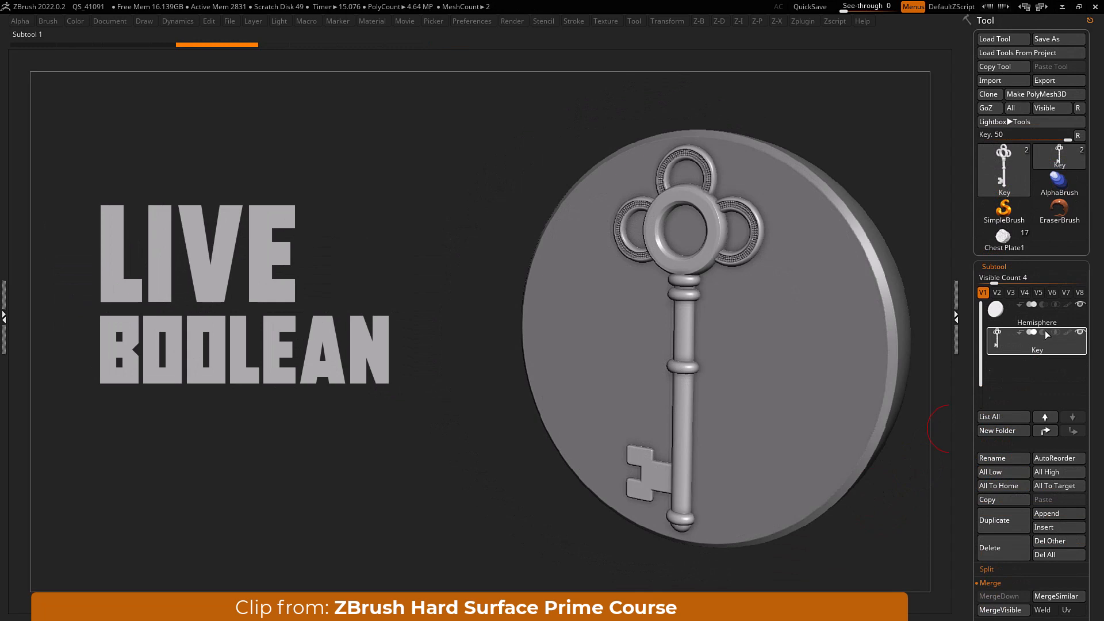
mouse_move(737, 176)
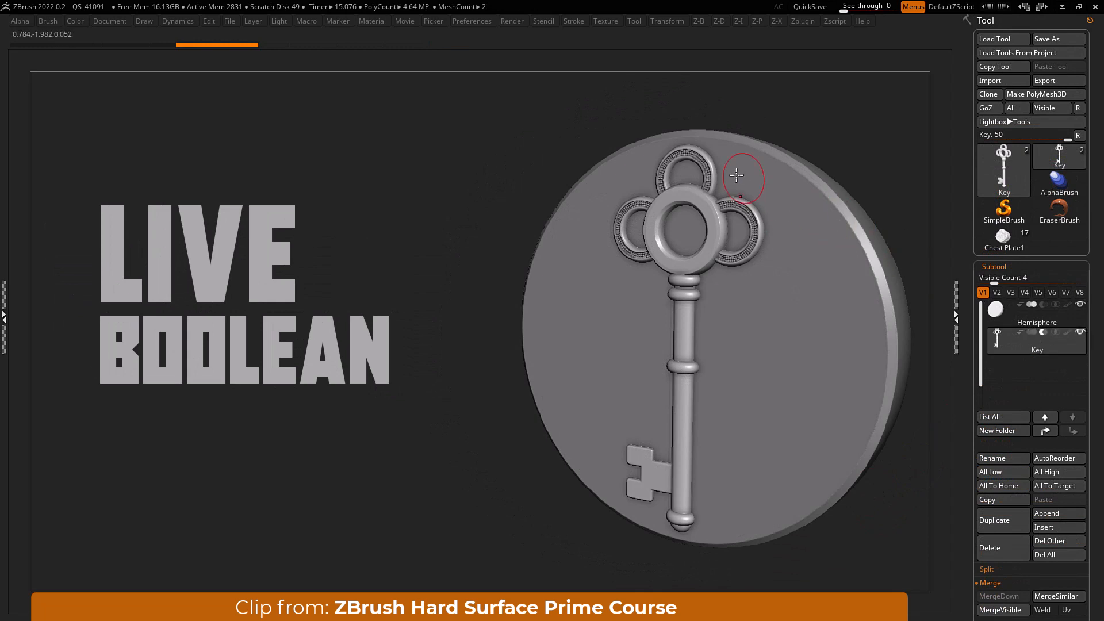
- Enable Live Boolean under Render > Render Booleans for the key and hemisphere
click(511, 21)
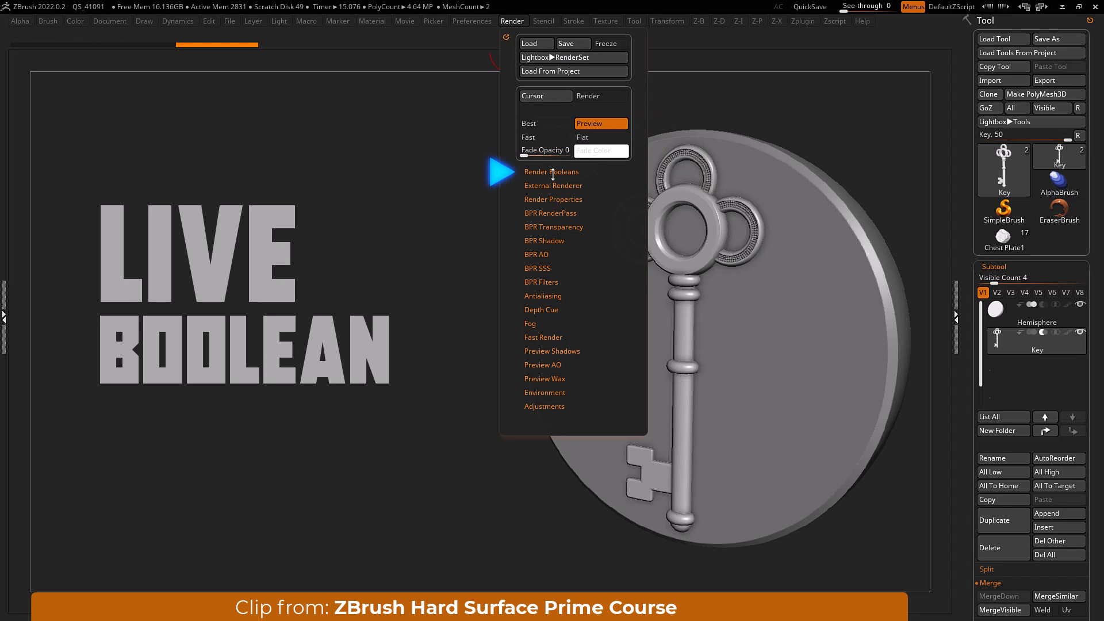
click(551, 171)
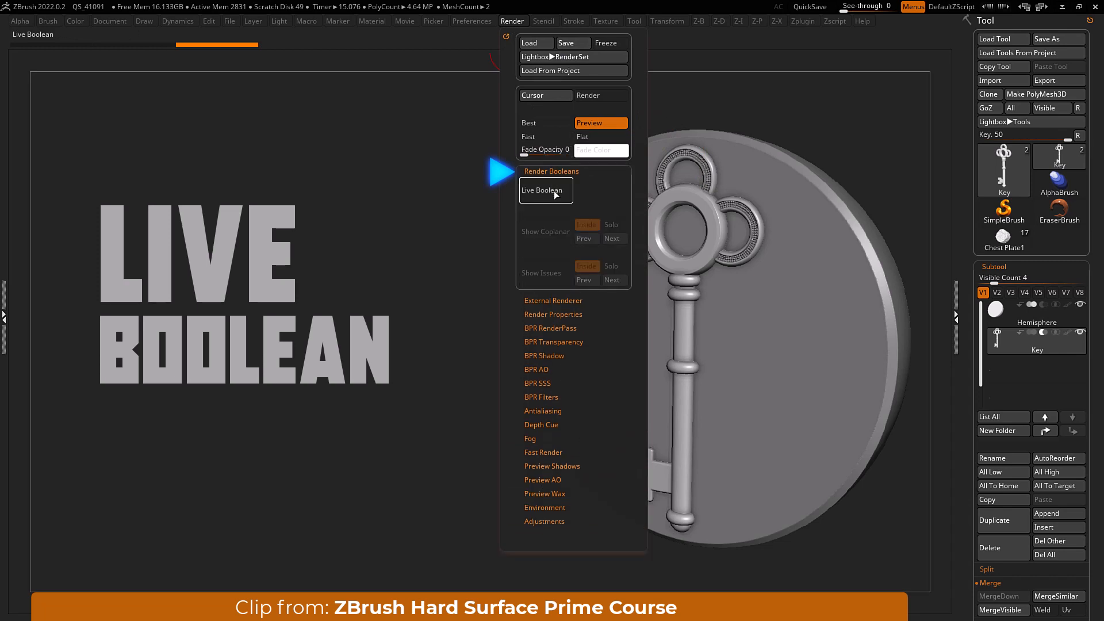
click(545, 191)
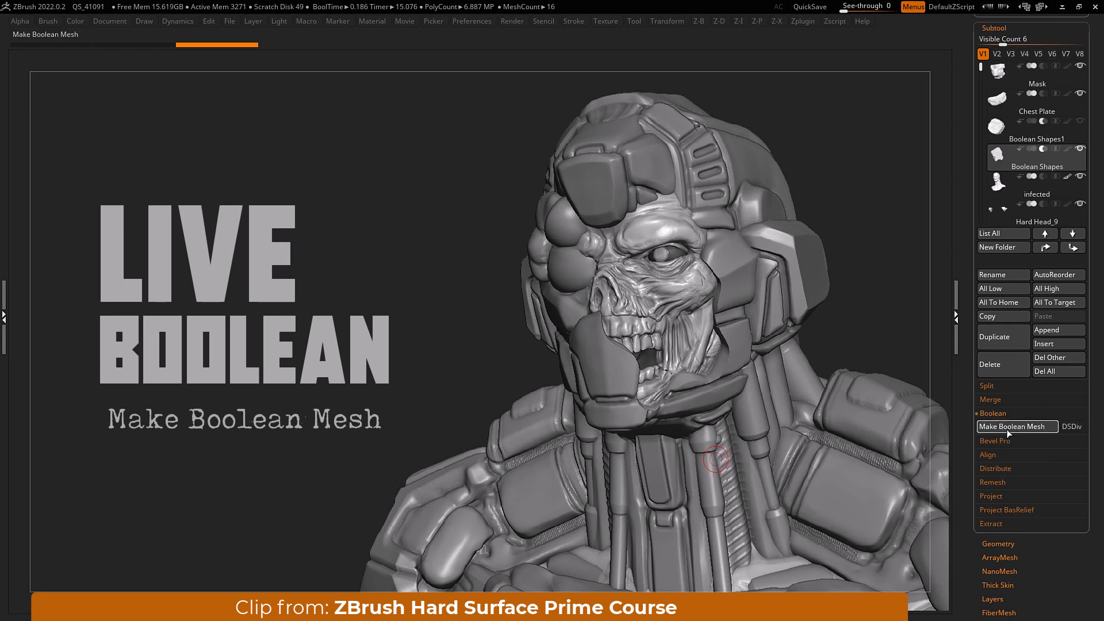
- Make a Boolean Mesh from the mech bust's live boolean subtools
click(1015, 426)
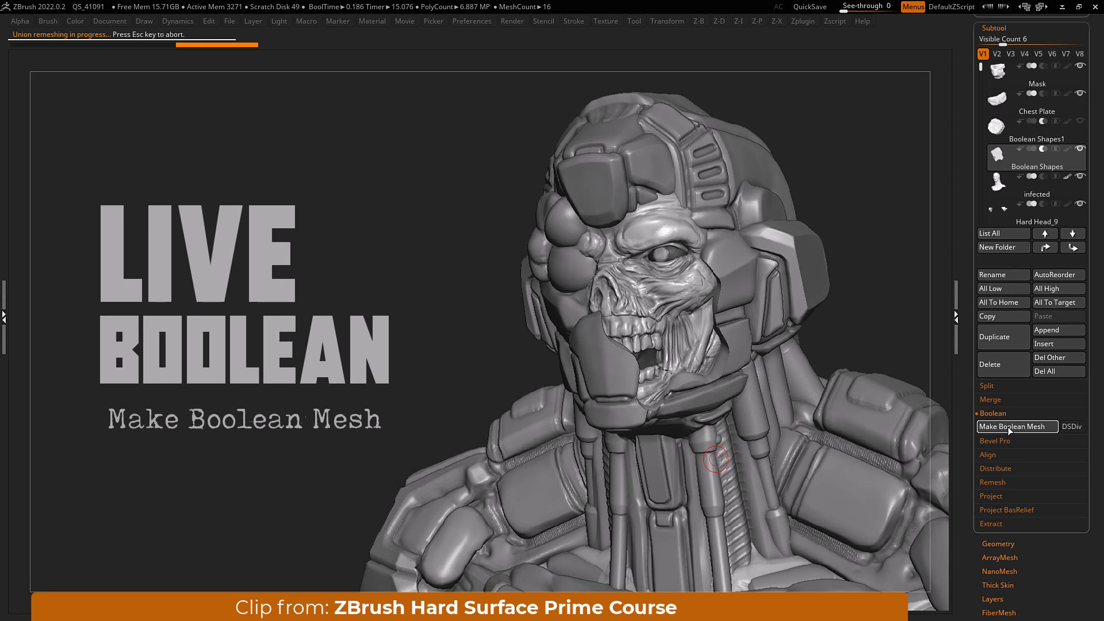
click(1015, 427)
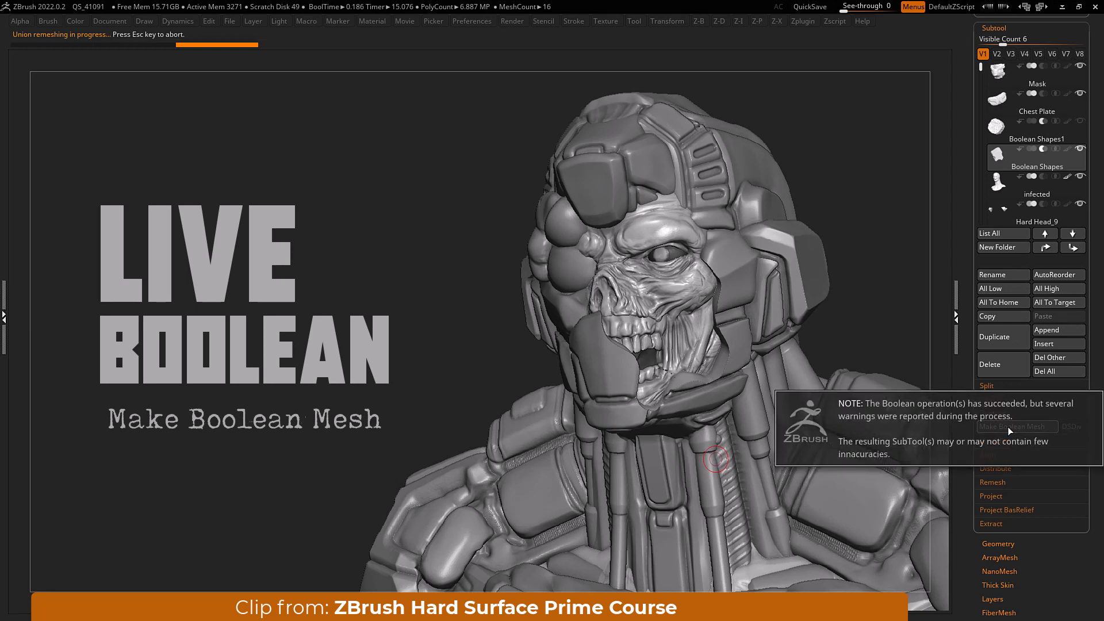